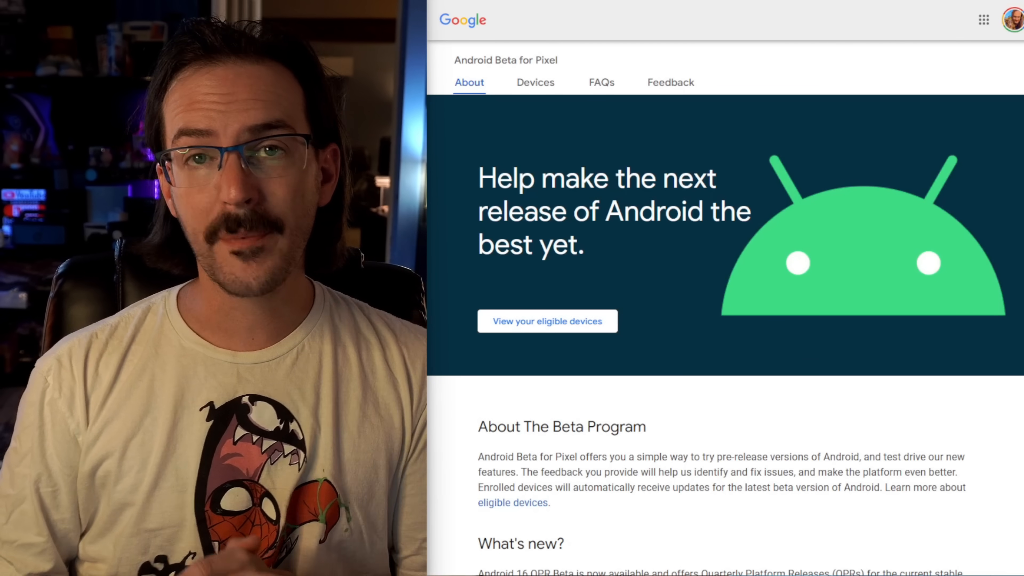
# Show the eligible devices list with the Pixel Fold enrolled in the Android 16 QPR1 beta.
pyautogui.scroll(-3)
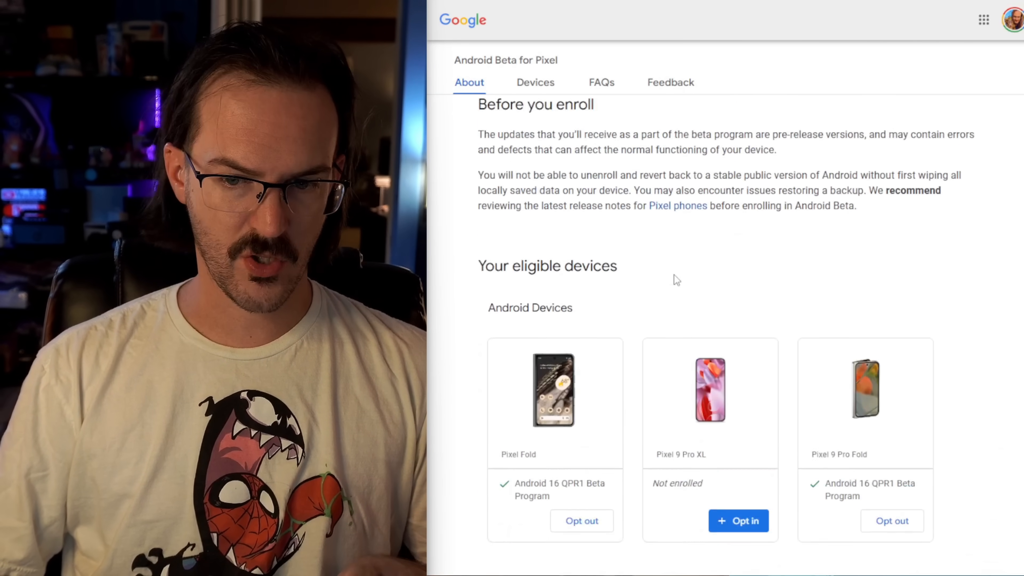
pyautogui.click(535, 82)
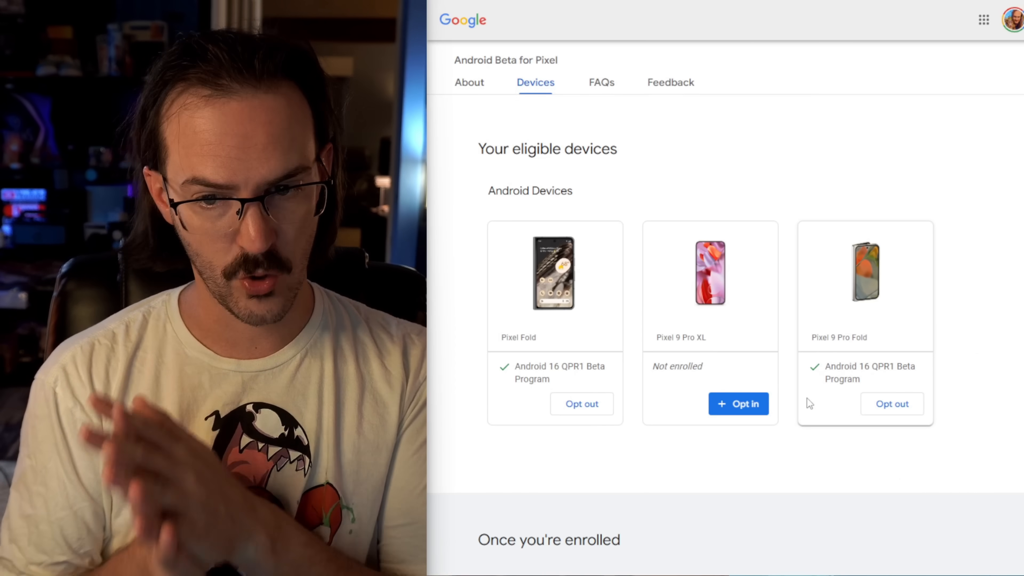
pyautogui.moveTo(547, 377)
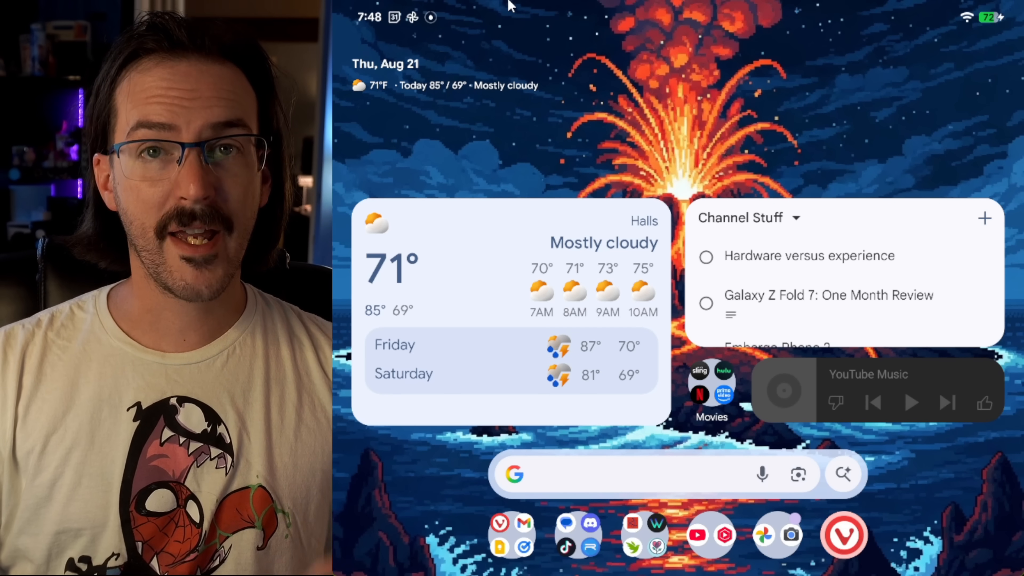
pyautogui.moveTo(629, 104)
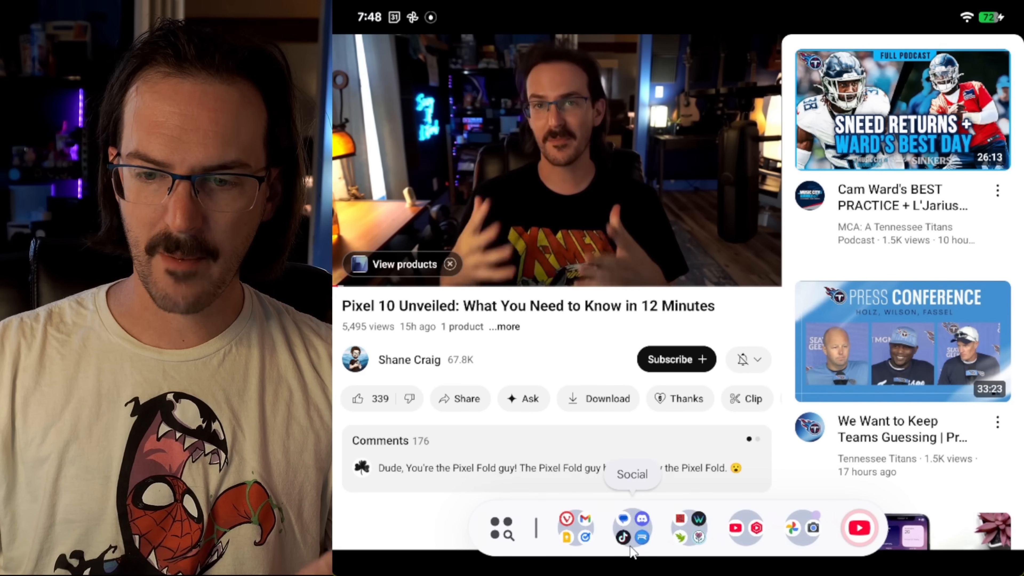
pyautogui.moveTo(764, 536)
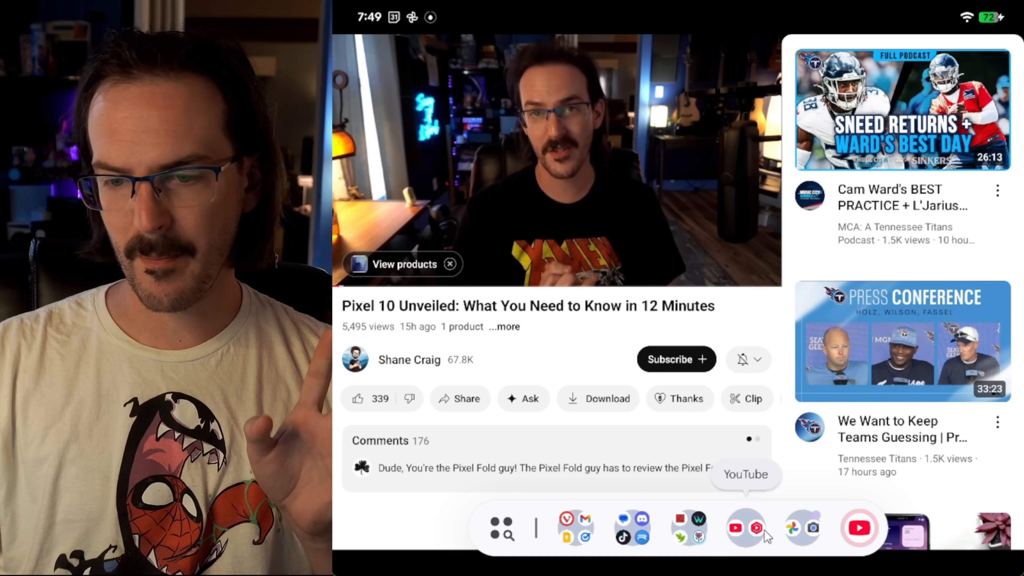
# Expand the Work folder on the taskbar, then pull down the quick settings panel.
pyautogui.click(575, 527)
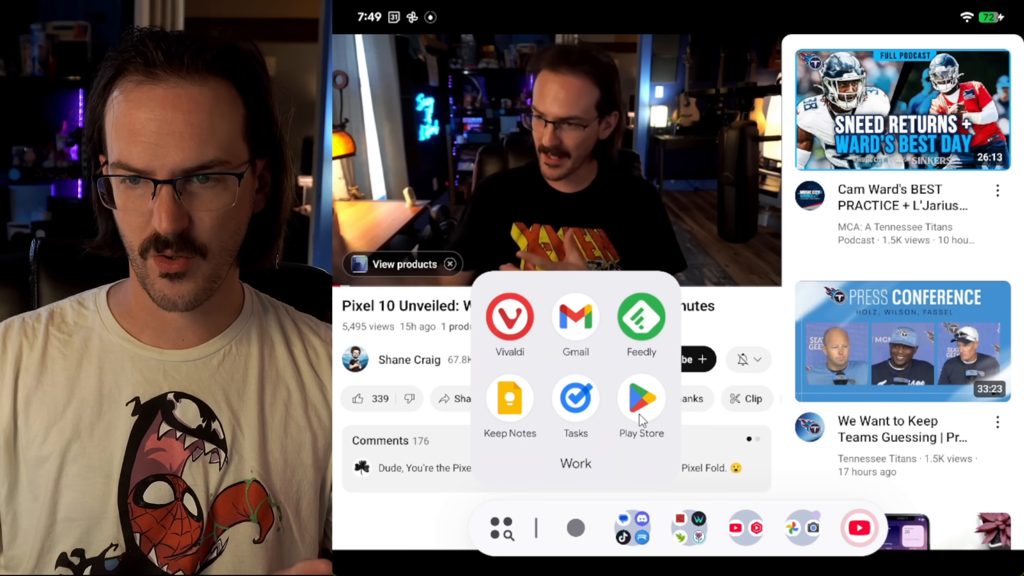
pyautogui.click(641, 399)
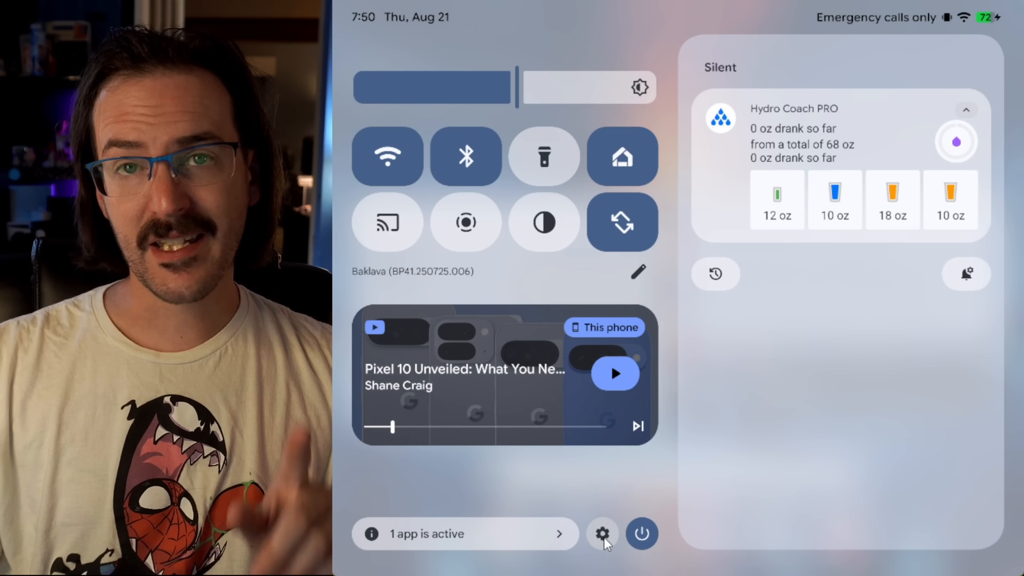
# Go from quick settings into Settings > Display & touch > Enhanced HDR brightness.
pyautogui.click(602, 533)
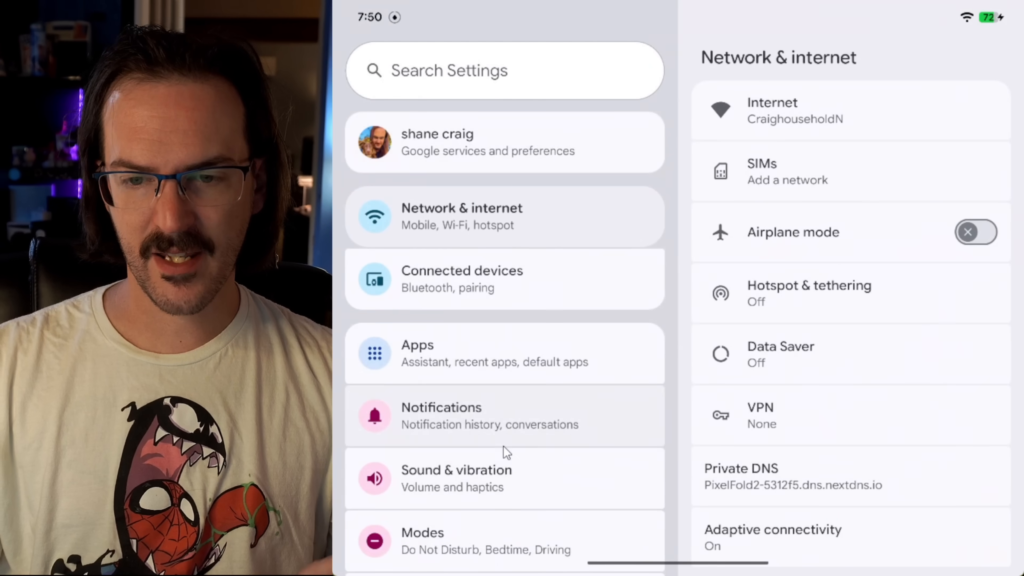
pyautogui.scroll(-3)
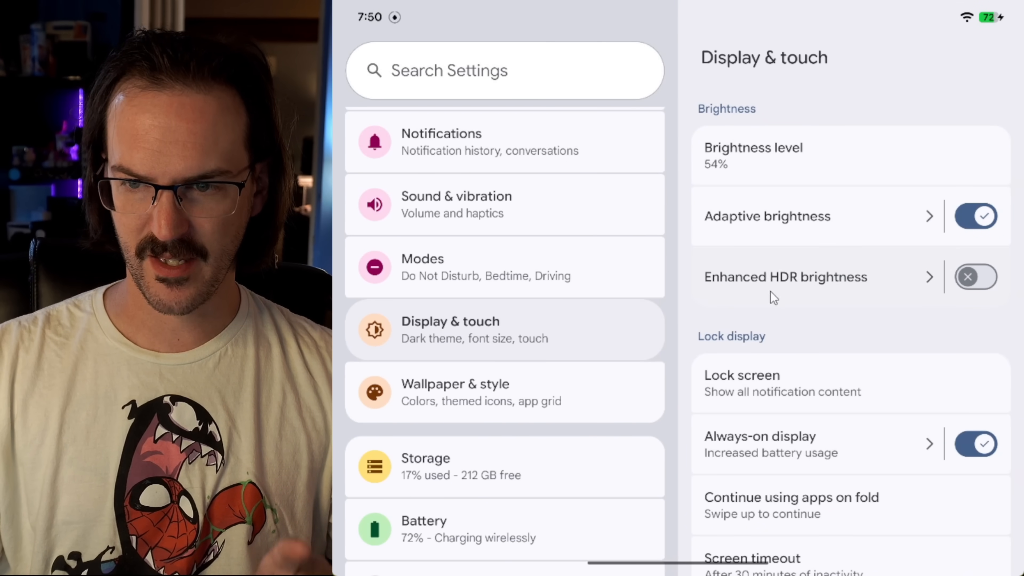
pyautogui.click(785, 276)
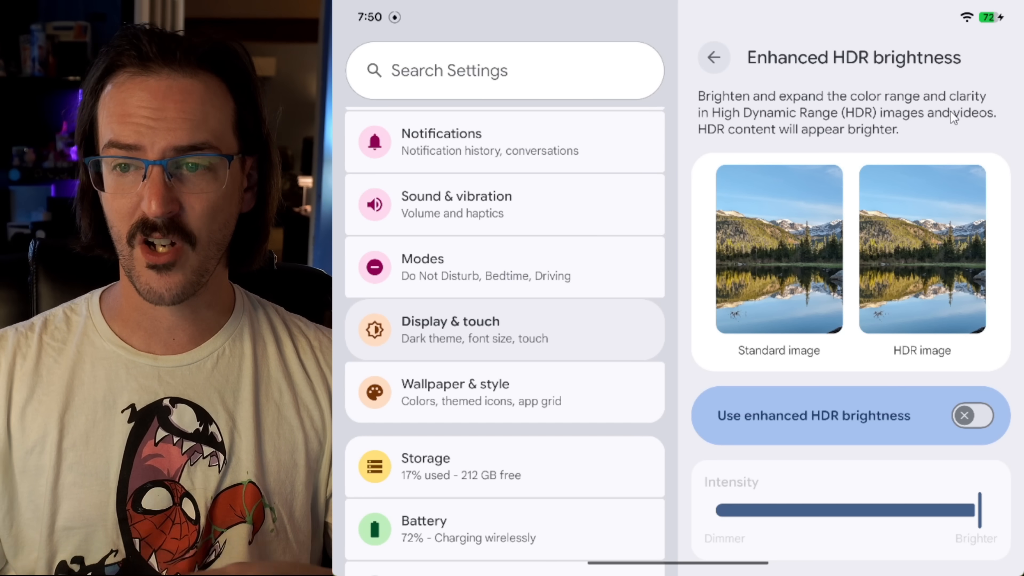
# Switch Use enhanced HDR brightness on to try it, then back off.
pyautogui.click(972, 415)
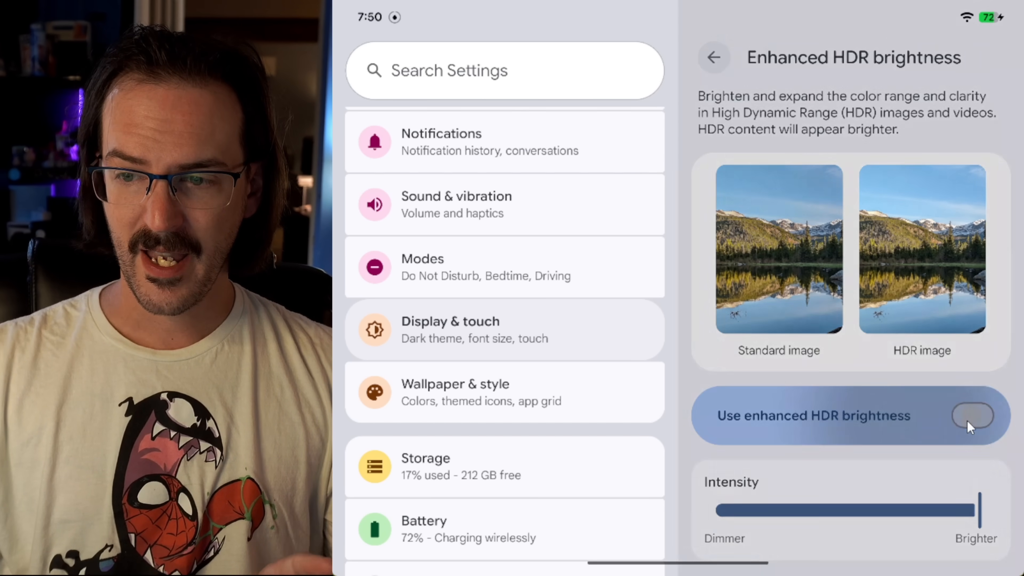
pyautogui.click(972, 415)
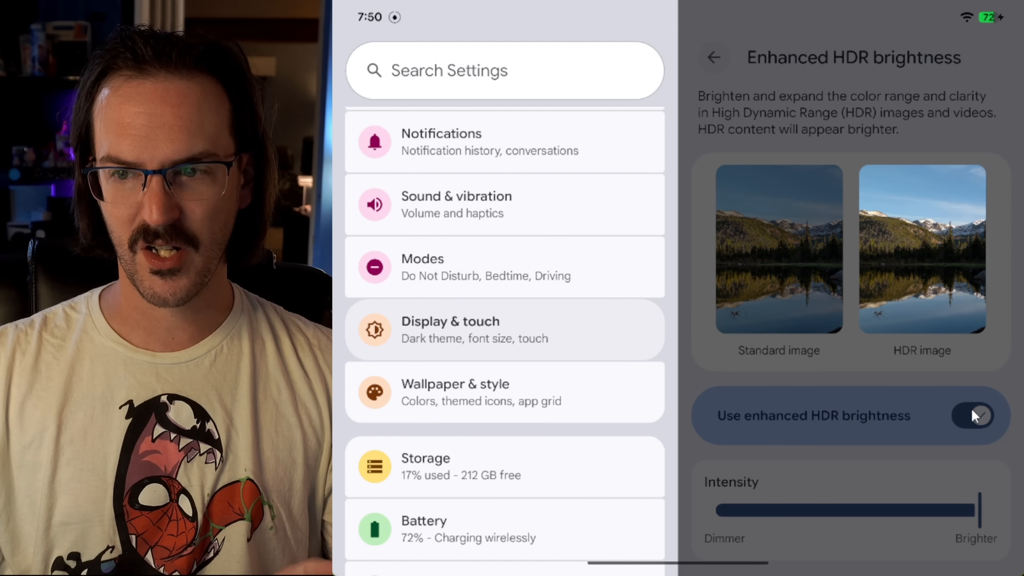
pyautogui.click(973, 415)
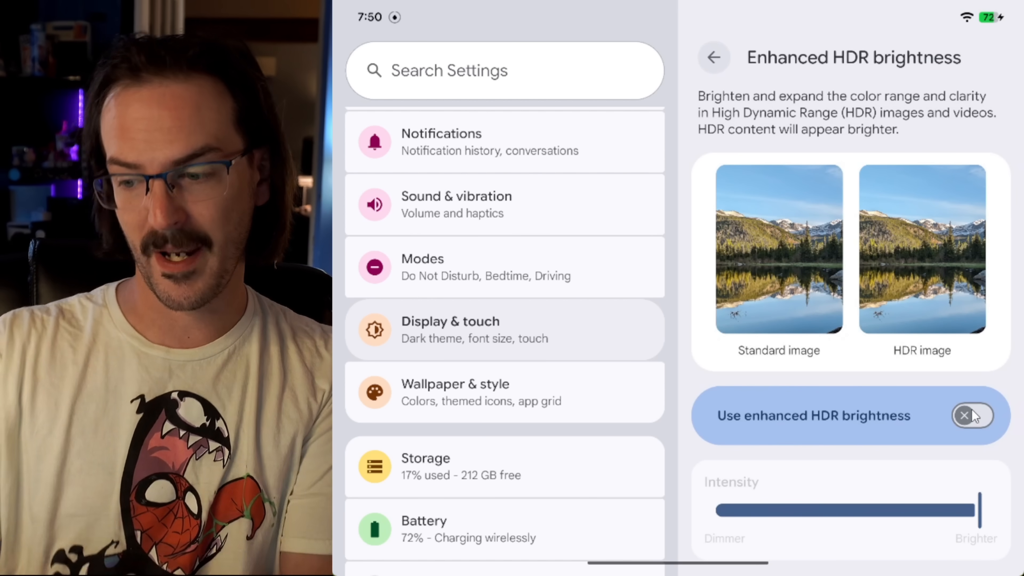
pyautogui.click(973, 415)
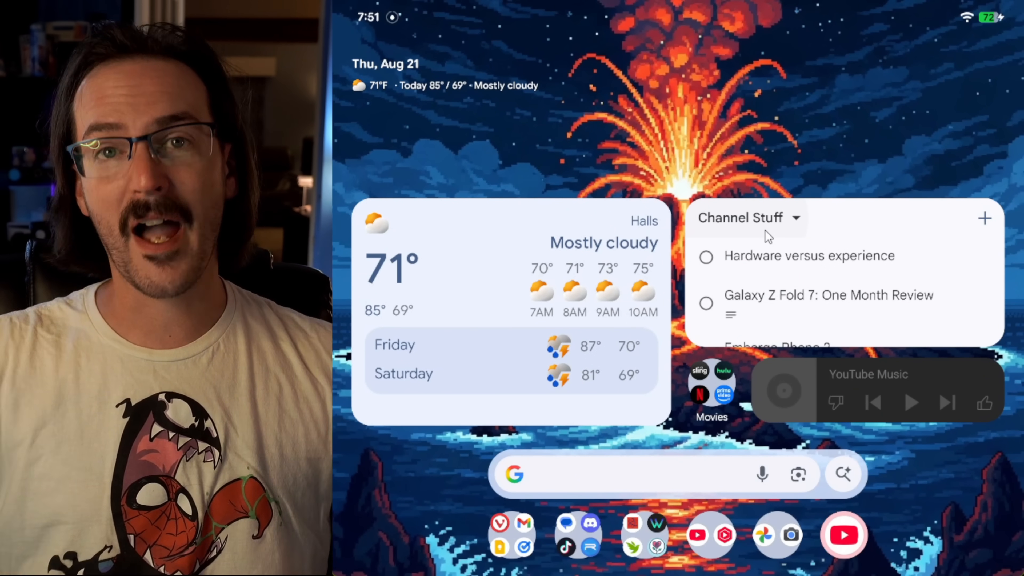
# Reach the Icons style page via Wallpaper & style, offering Default, Minimal and Create.
pyautogui.click(750, 173)
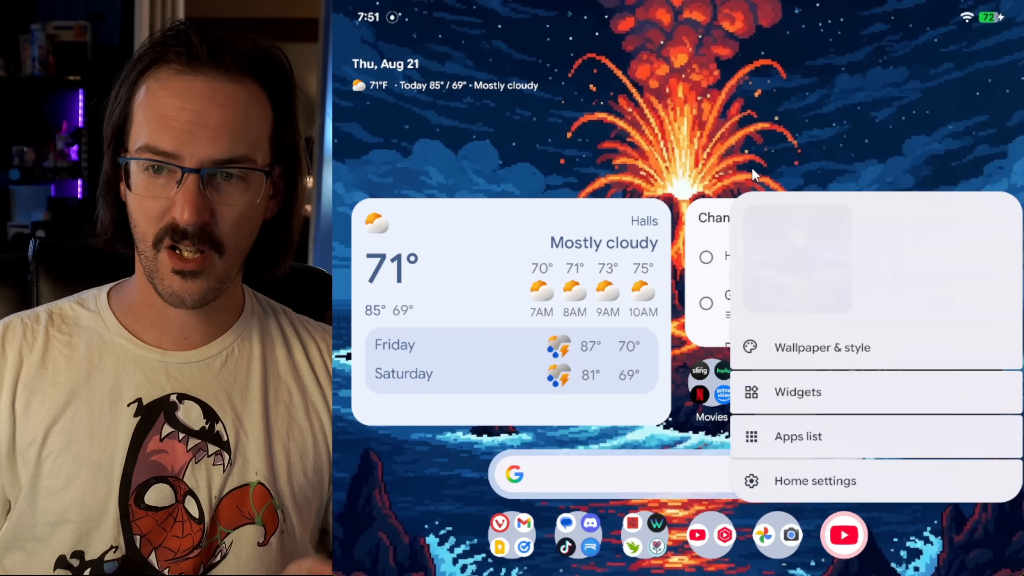
pyautogui.click(822, 347)
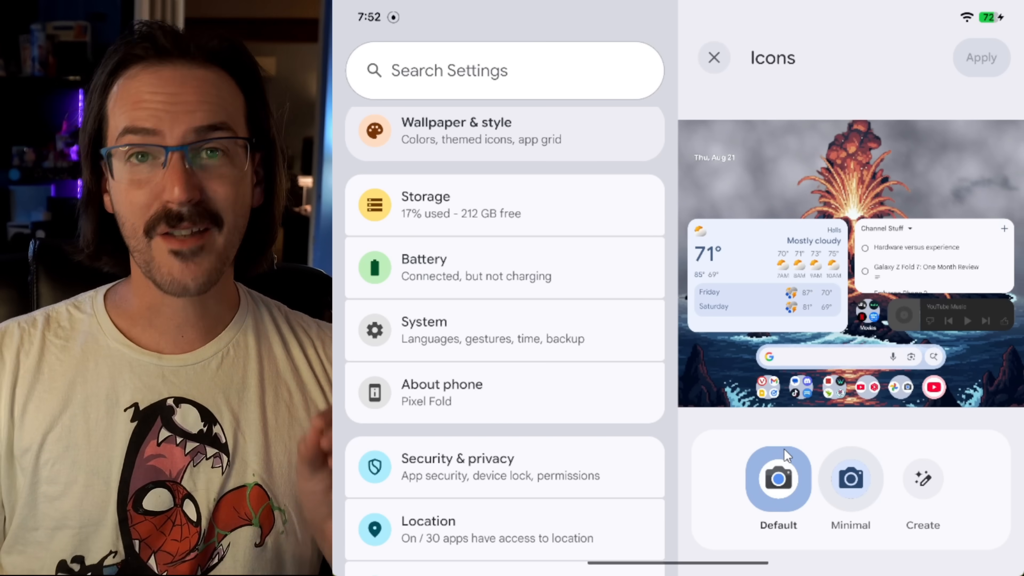
# Apply the Minimal icon style and view the monochrome icons inside the Home folder.
pyautogui.click(850, 478)
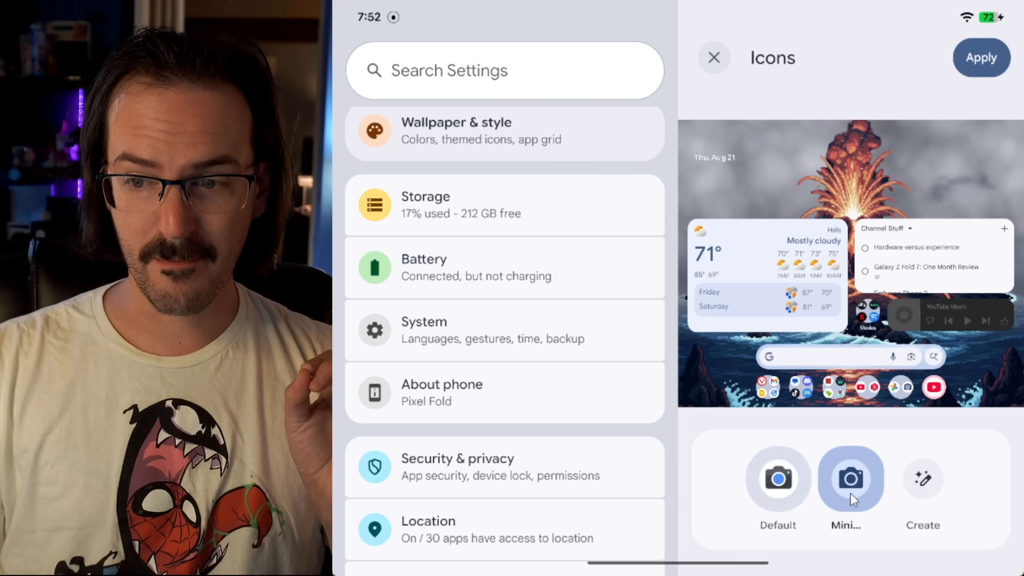
pyautogui.click(713, 57)
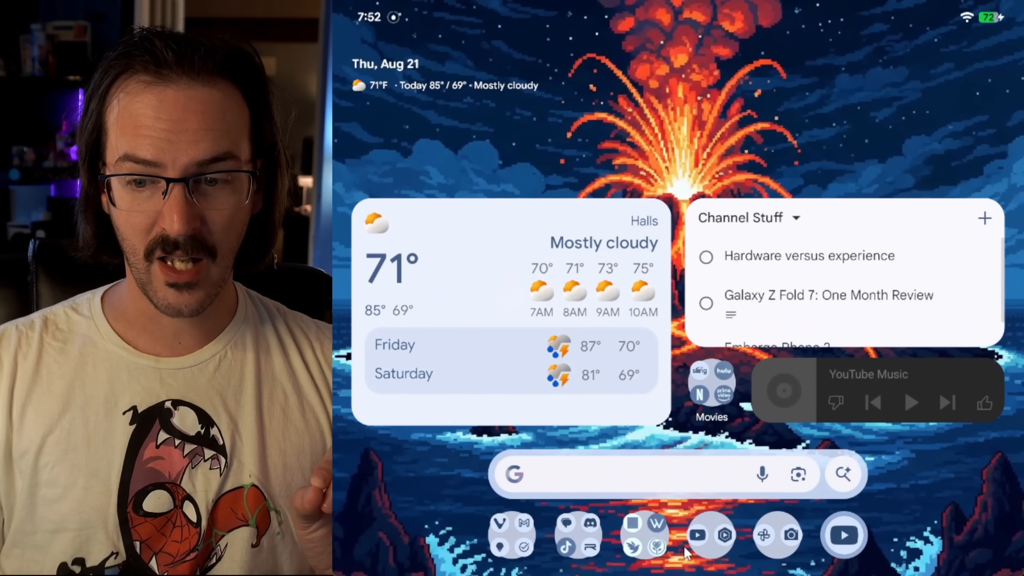
pyautogui.click(643, 534)
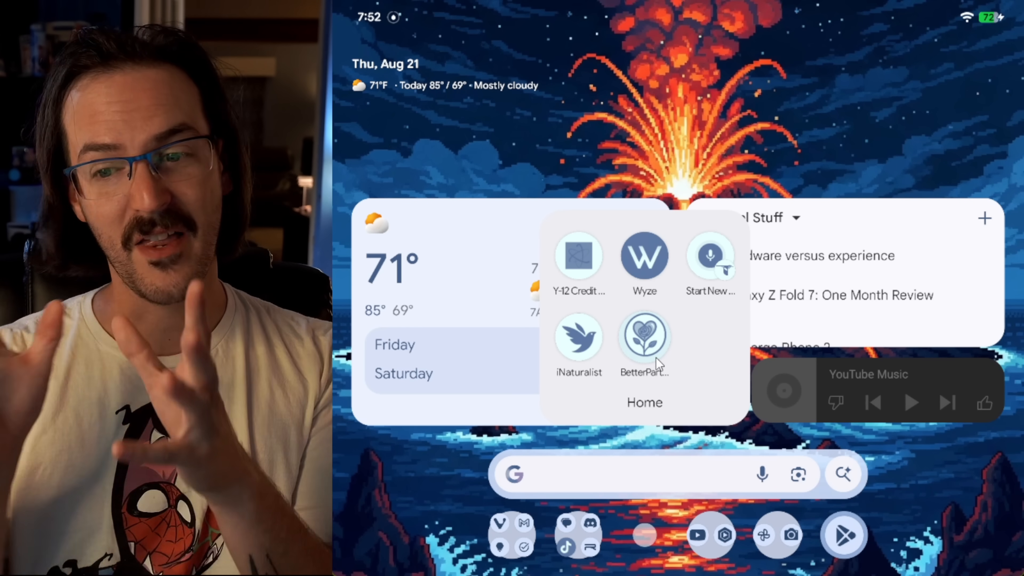
pyautogui.moveTo(647, 552)
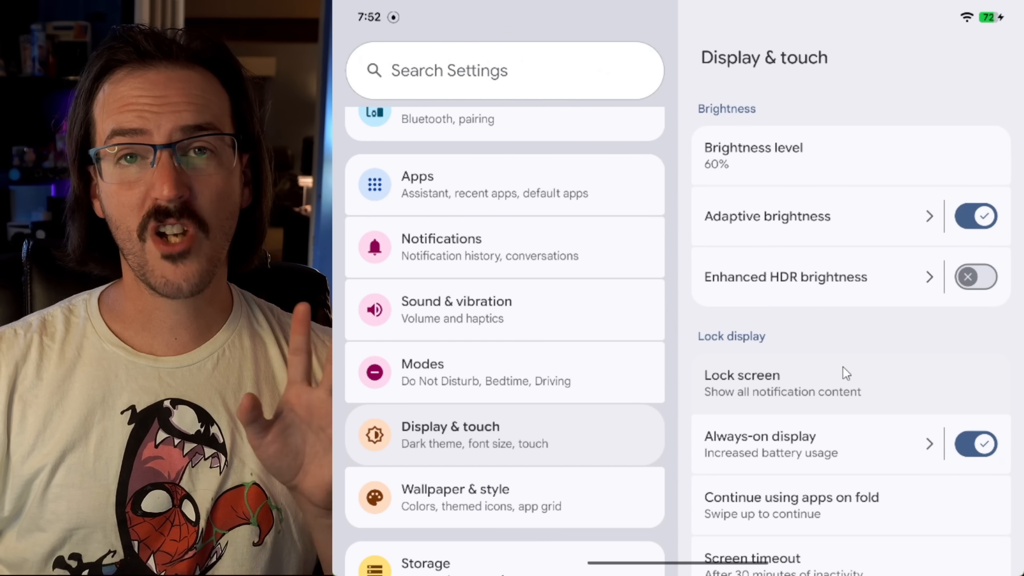
# Enter the lock screen widget editor holding the weather and dog photo widgets.
pyautogui.click(741, 374)
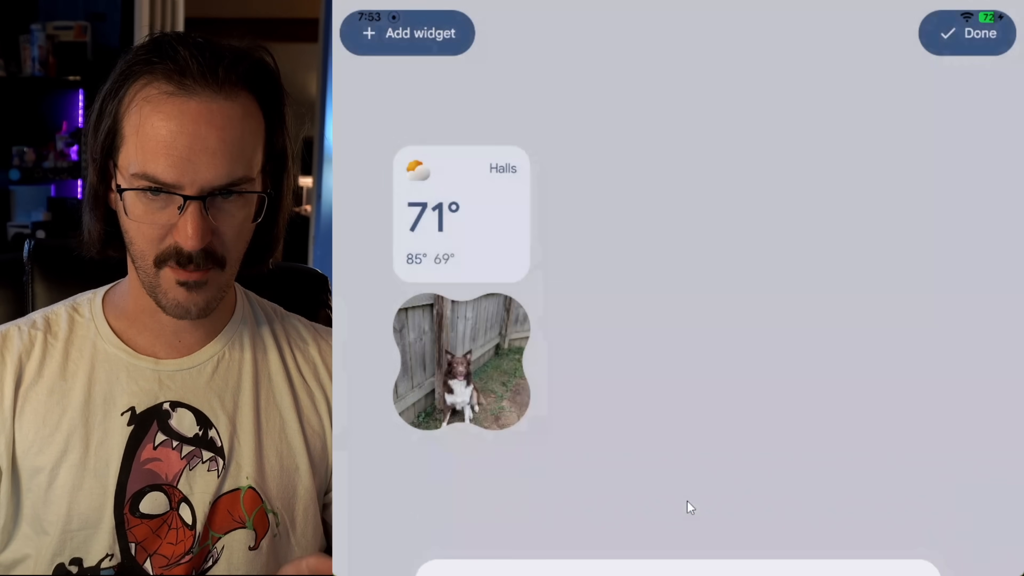
# Add a Home controls widget beside the weather, enlarge it to show more devices, and finish editing.
pyautogui.click(408, 33)
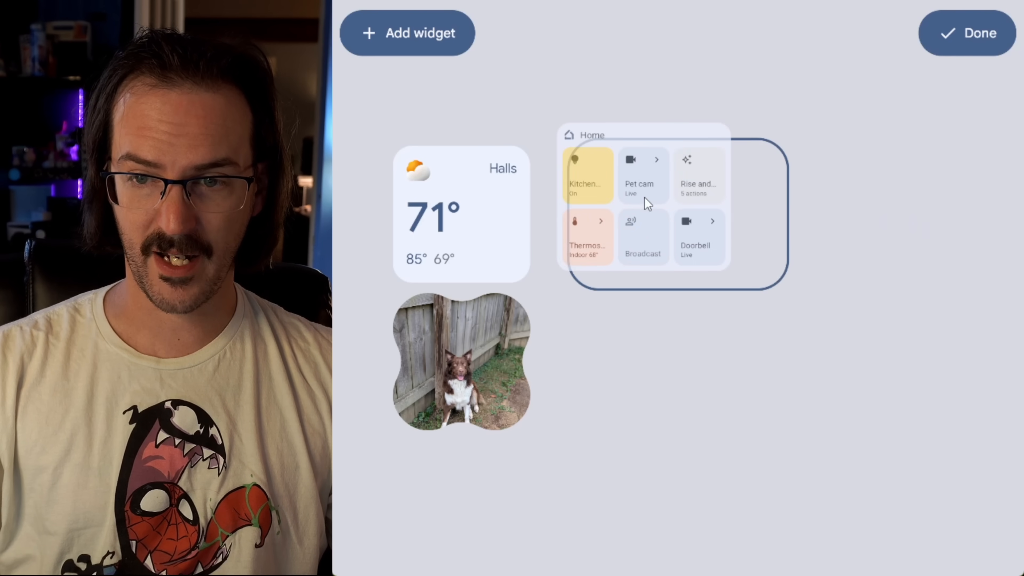
pyautogui.click(979, 33)
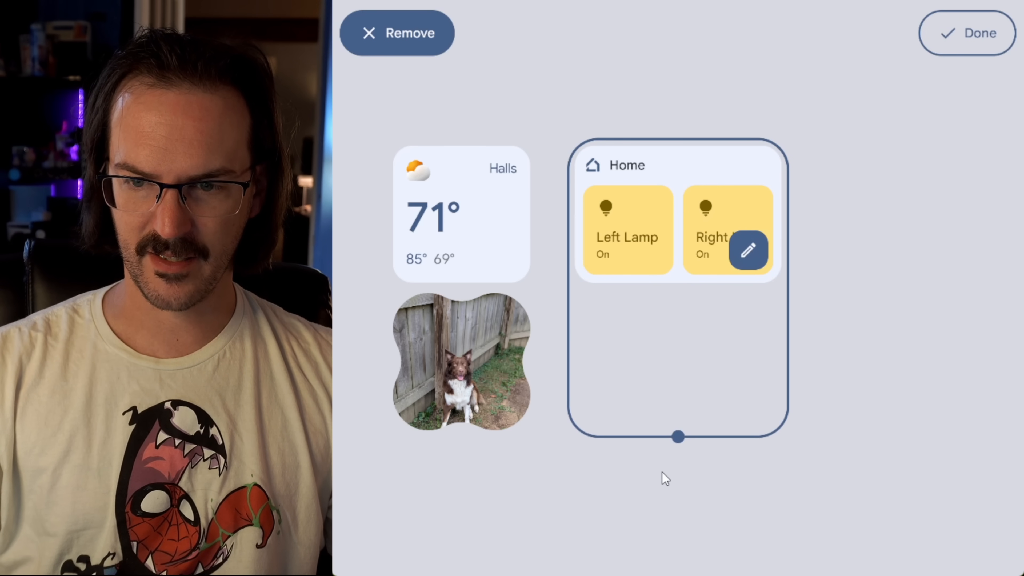
pyautogui.click(967, 32)
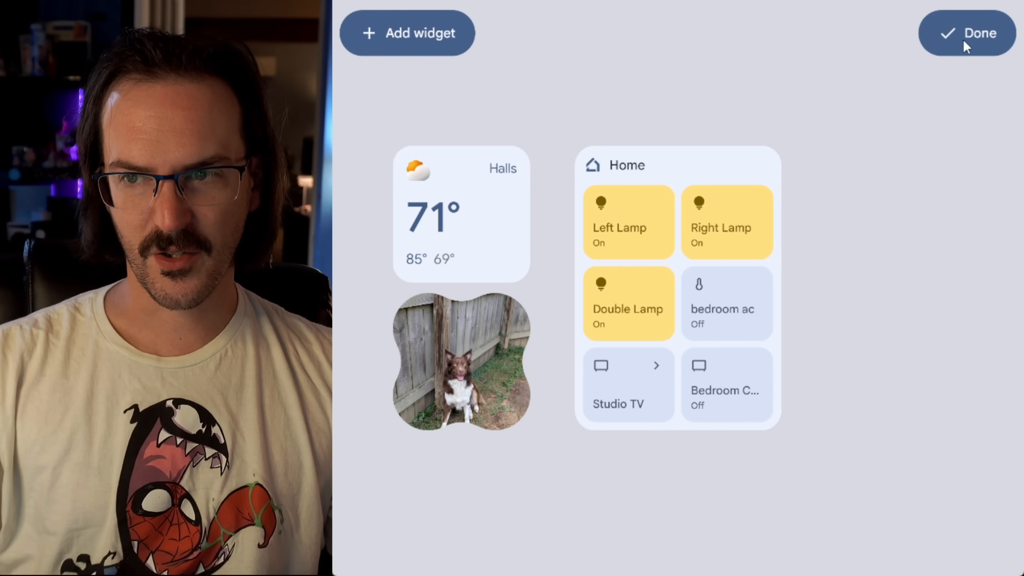
pyautogui.click(977, 33)
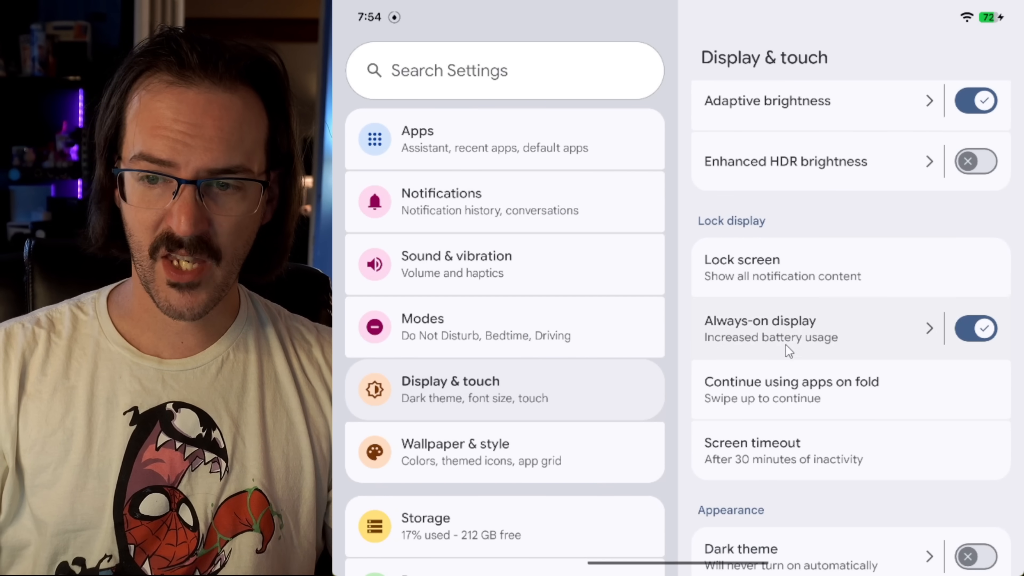
# View the Always-on display page in Display & touch, with the feature switched on.
pyautogui.click(760, 321)
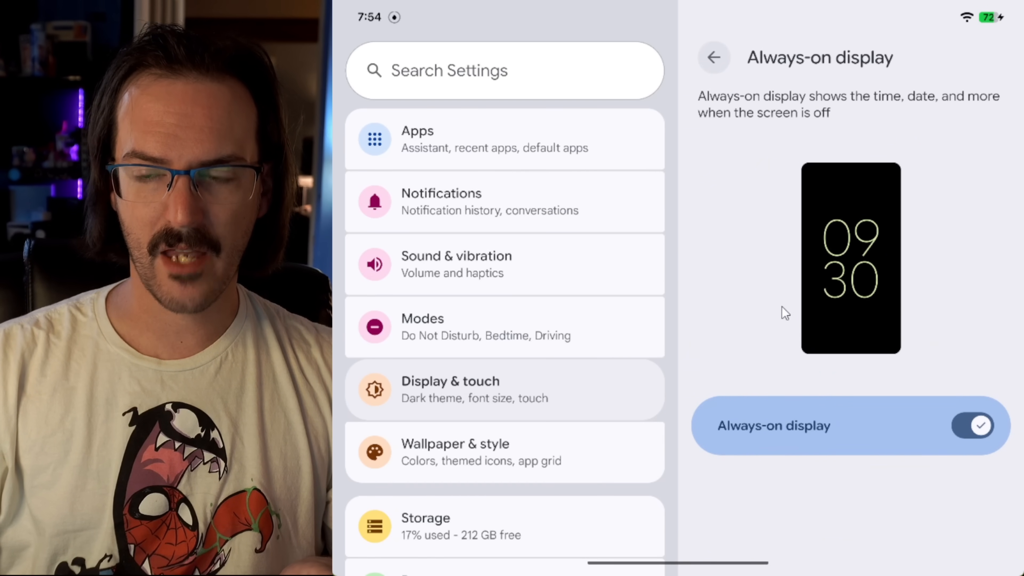
pyautogui.moveTo(803, 254)
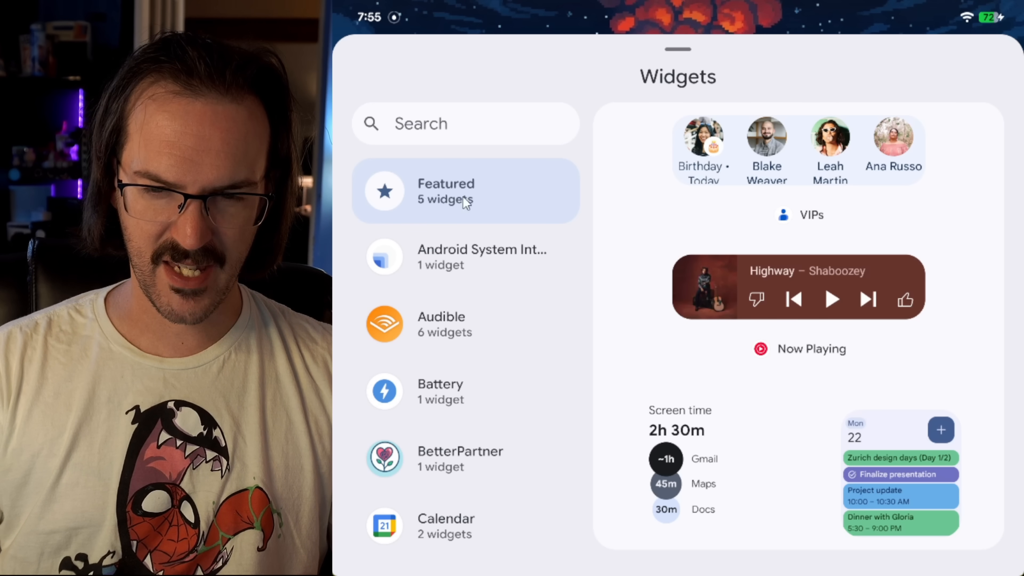
pyautogui.moveTo(730, 345)
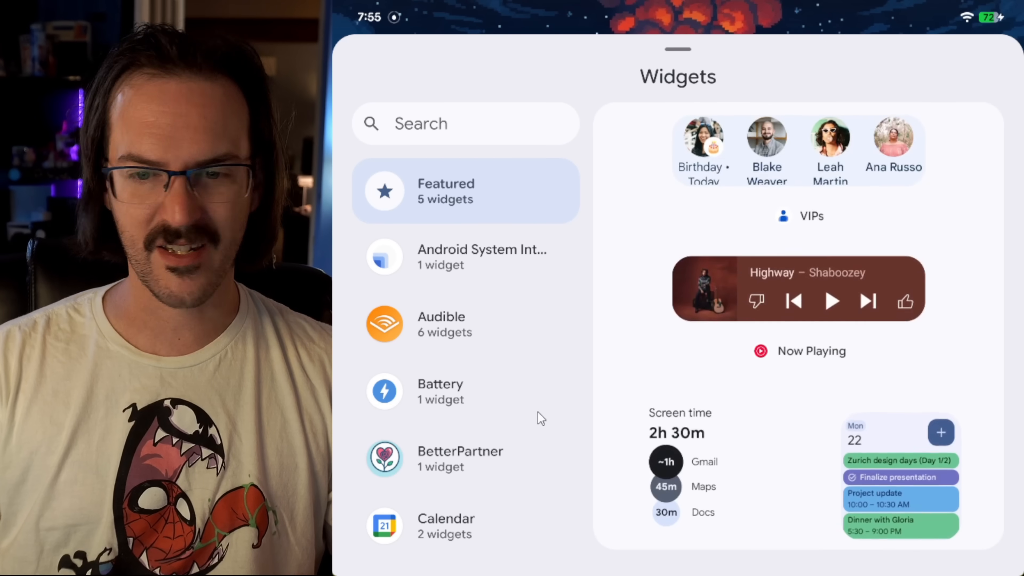
# Search the widget picker for 'users' to surface the Users widget.
pyautogui.scroll(-3)
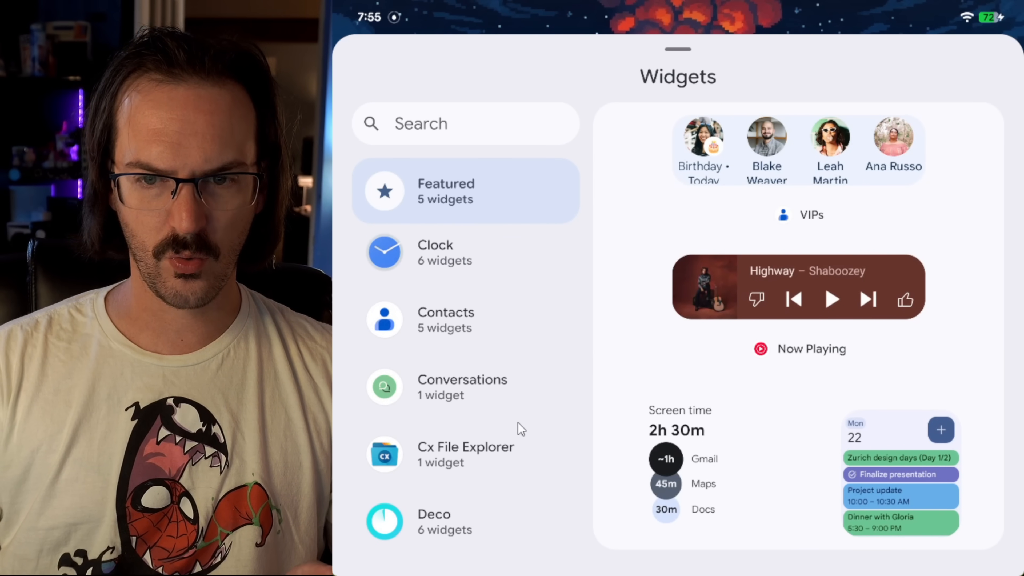
pyautogui.write('users')
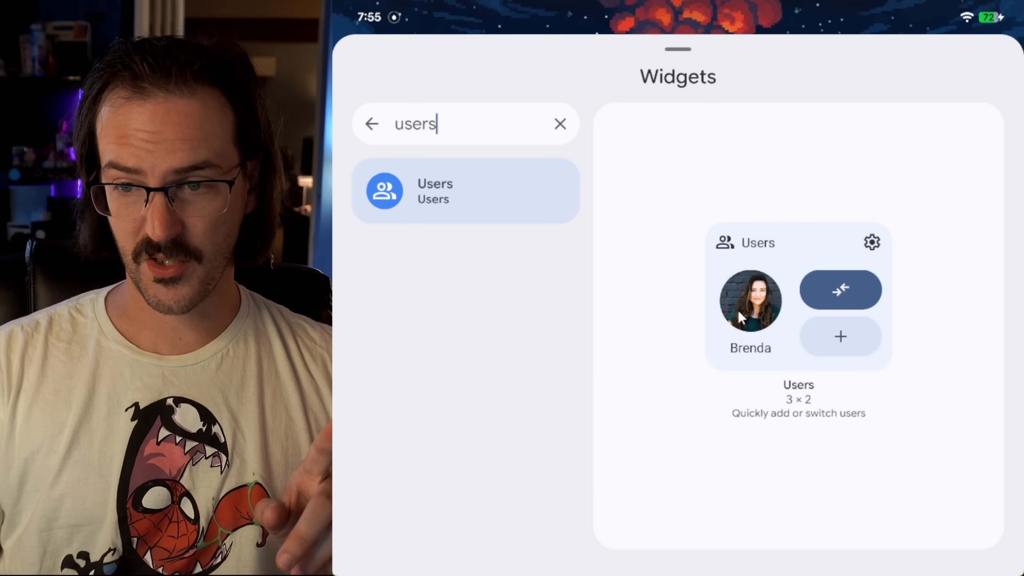
pyautogui.moveTo(863, 346)
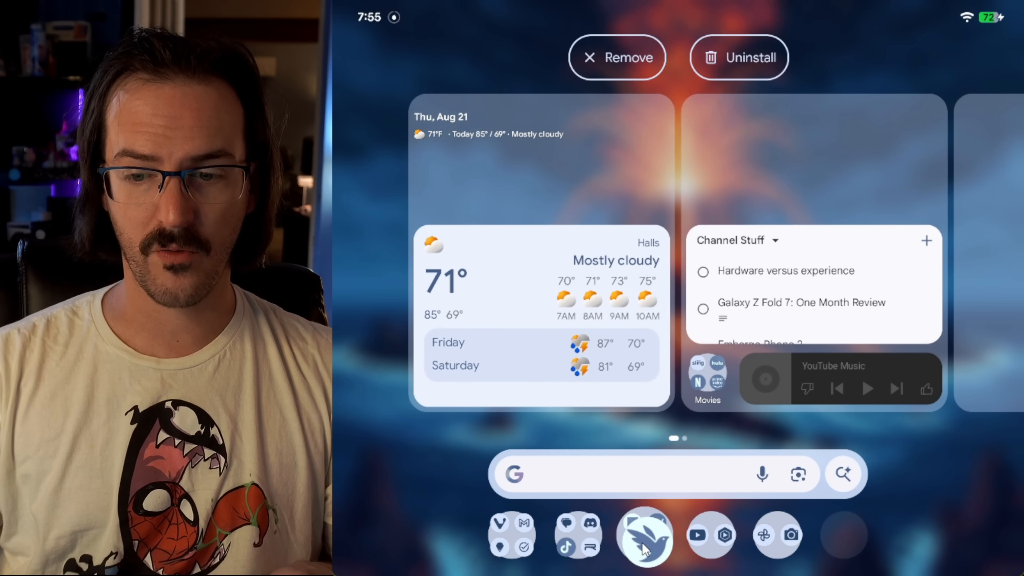
# Reach the Screen saver settings page showing the Clock style enabled while charging.
pyautogui.click(645, 535)
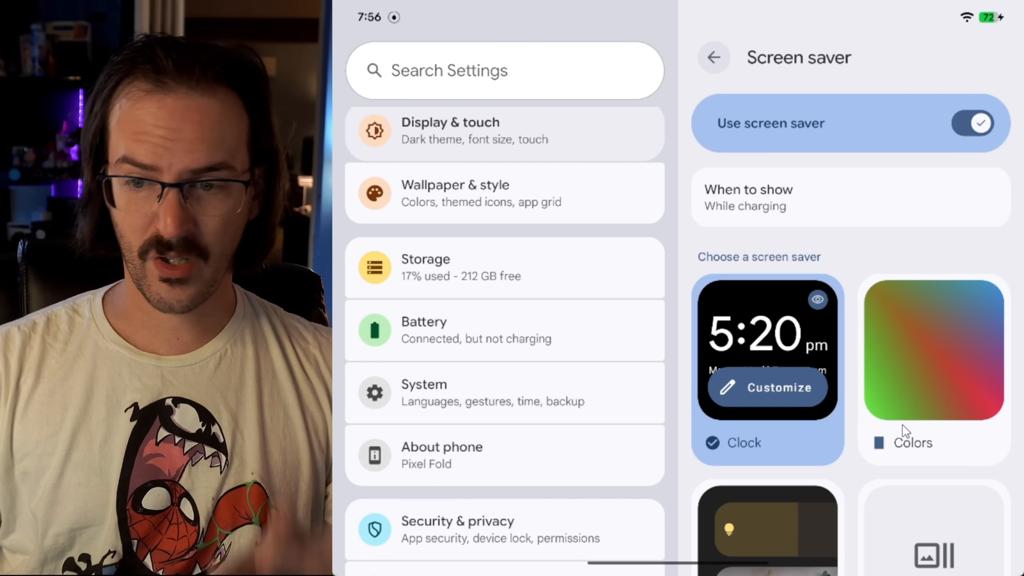
# Scroll the Screen saver page to reveal Low light mode switched on.
pyautogui.scroll(-3)
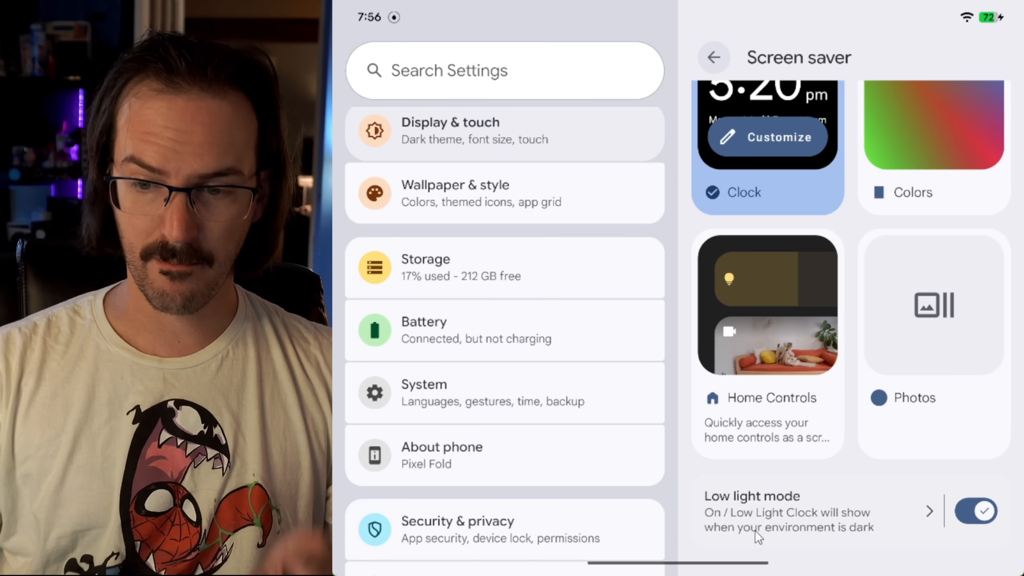
pyautogui.moveTo(856, 539)
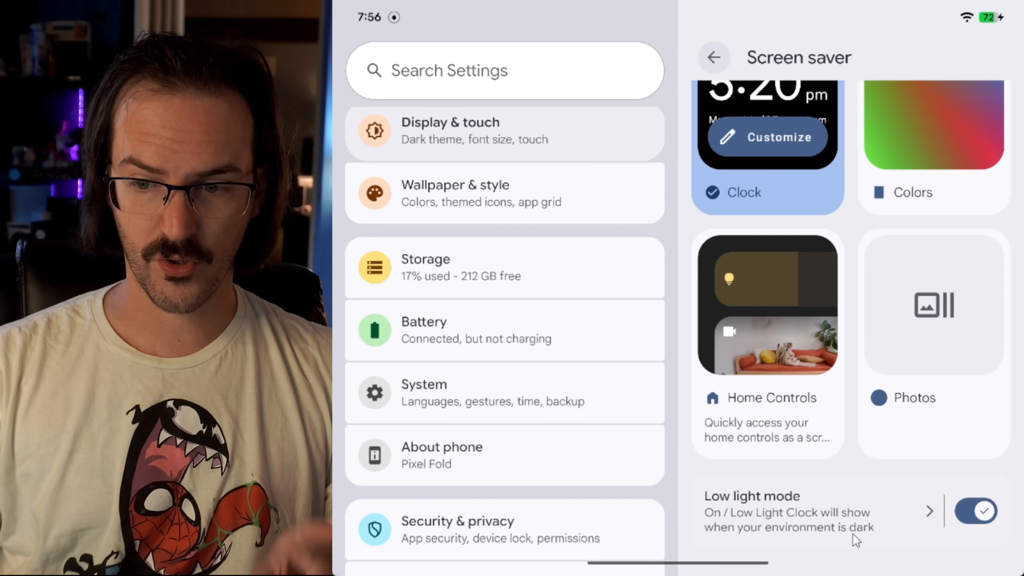